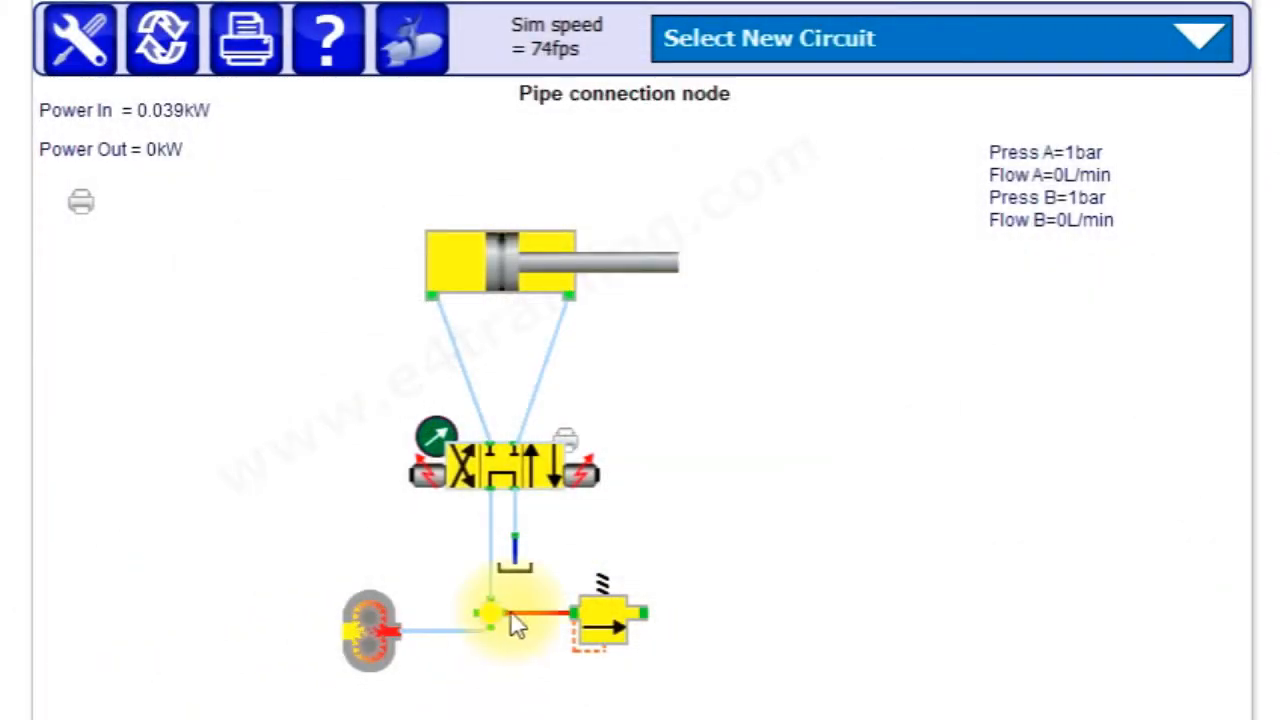
pyautogui.moveTo(908, 284)
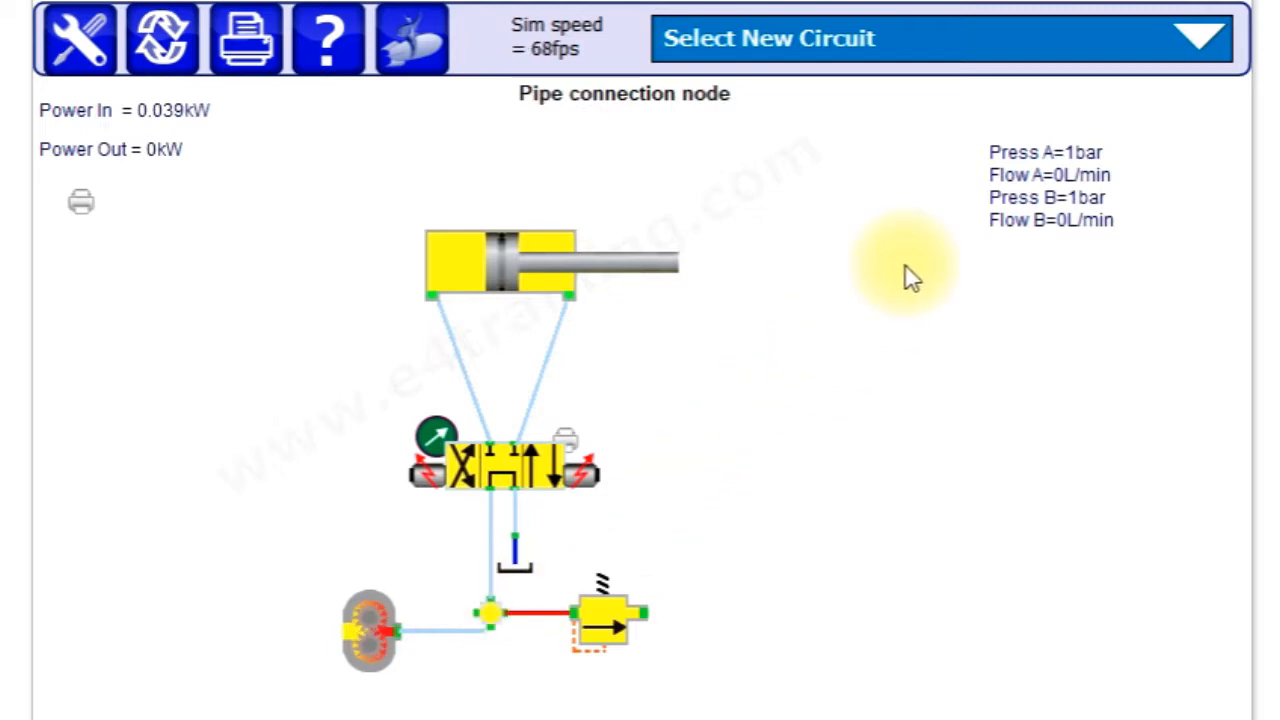
# Show the Select New Circuit list of ready-made example circuits
pyautogui.click(1184, 42)
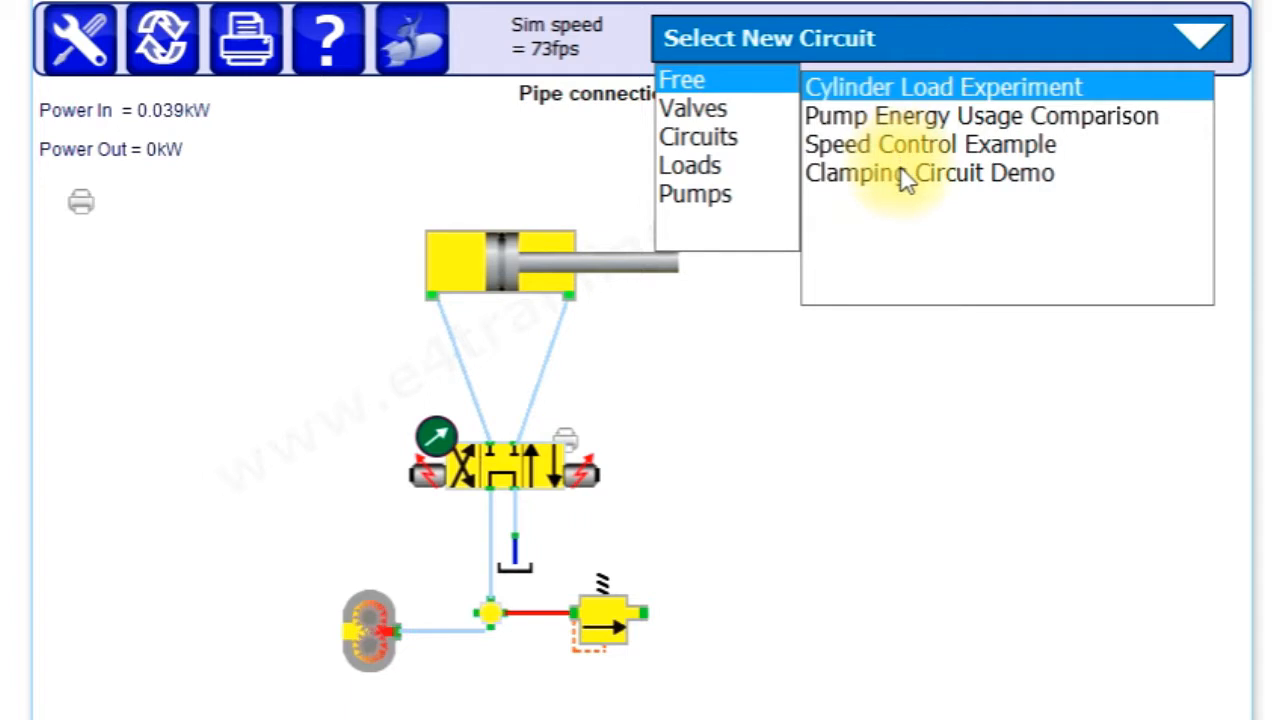
# Load the Clamping Circuit Demo so the clamp cylinder extends and pressure builds
pyautogui.click(926, 172)
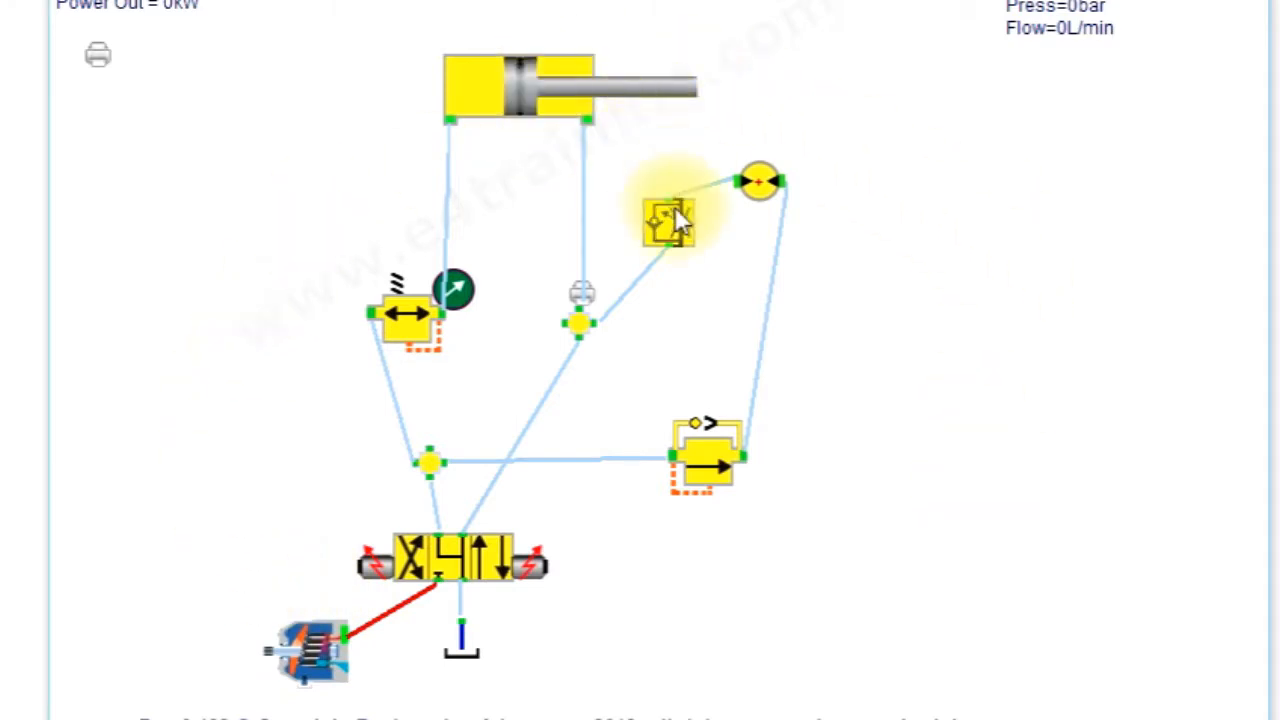
pyautogui.moveTo(662, 372)
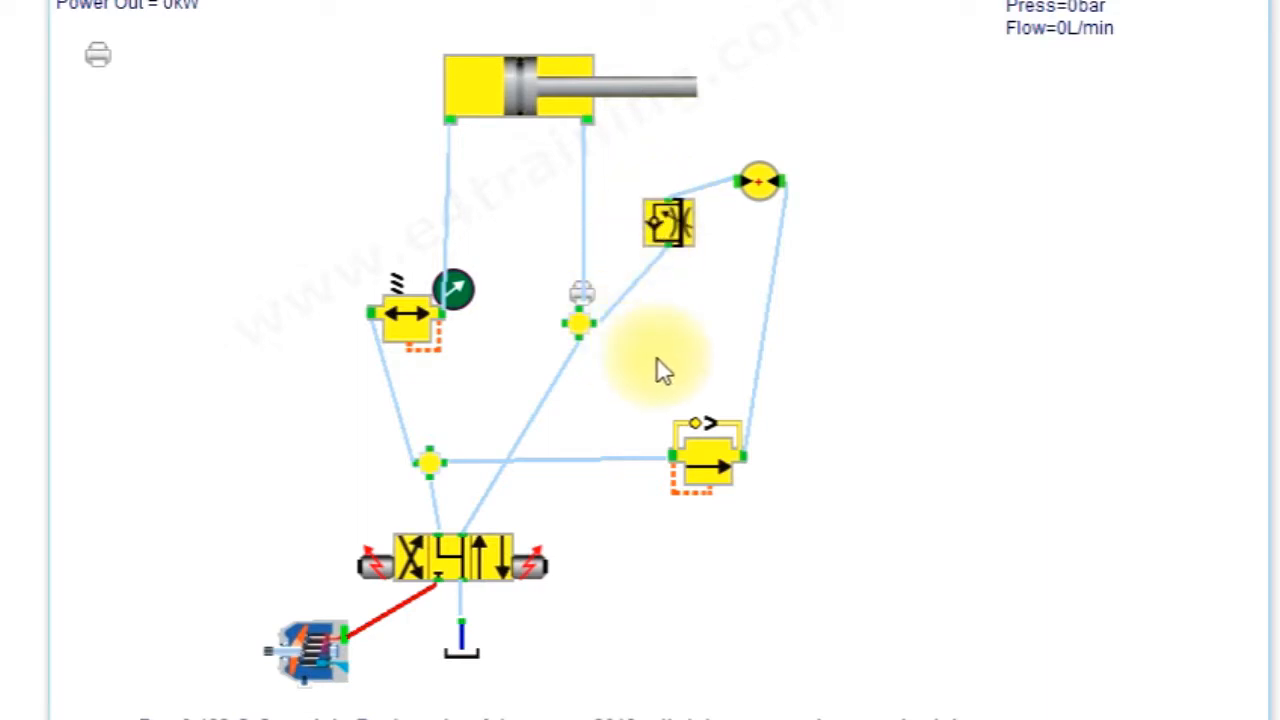
pyautogui.moveTo(692, 244)
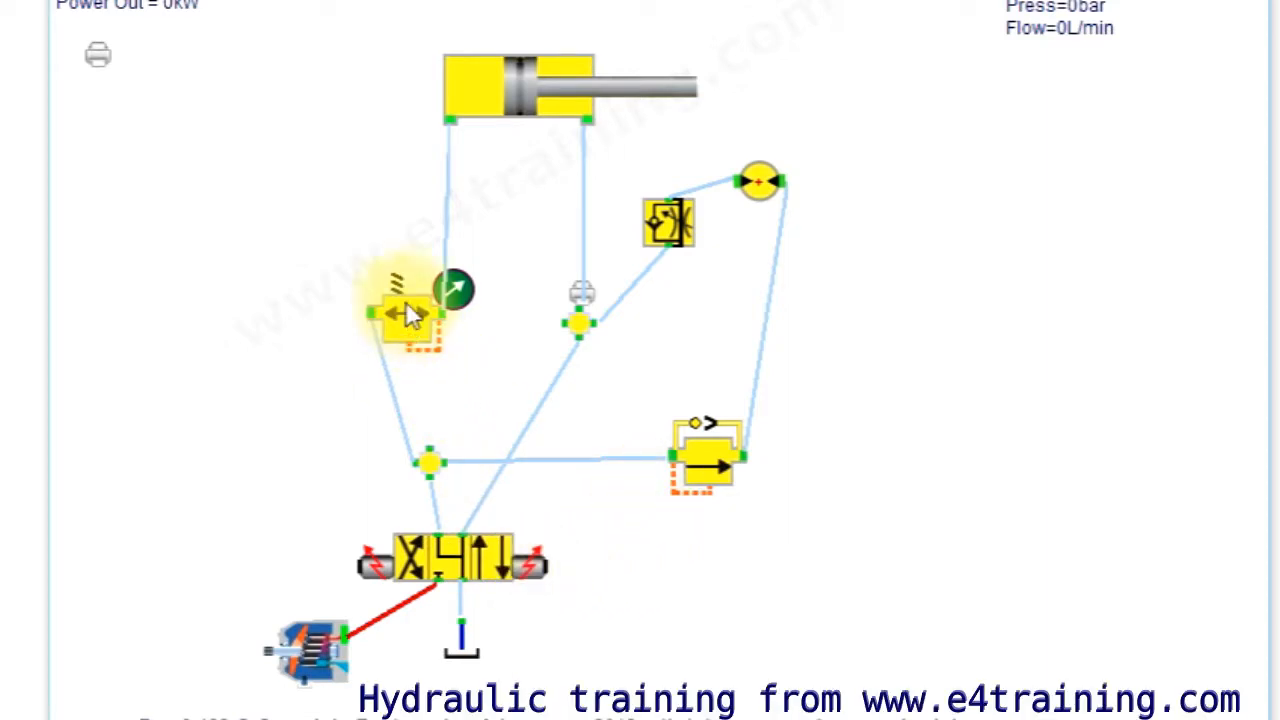
pyautogui.moveTo(704, 100)
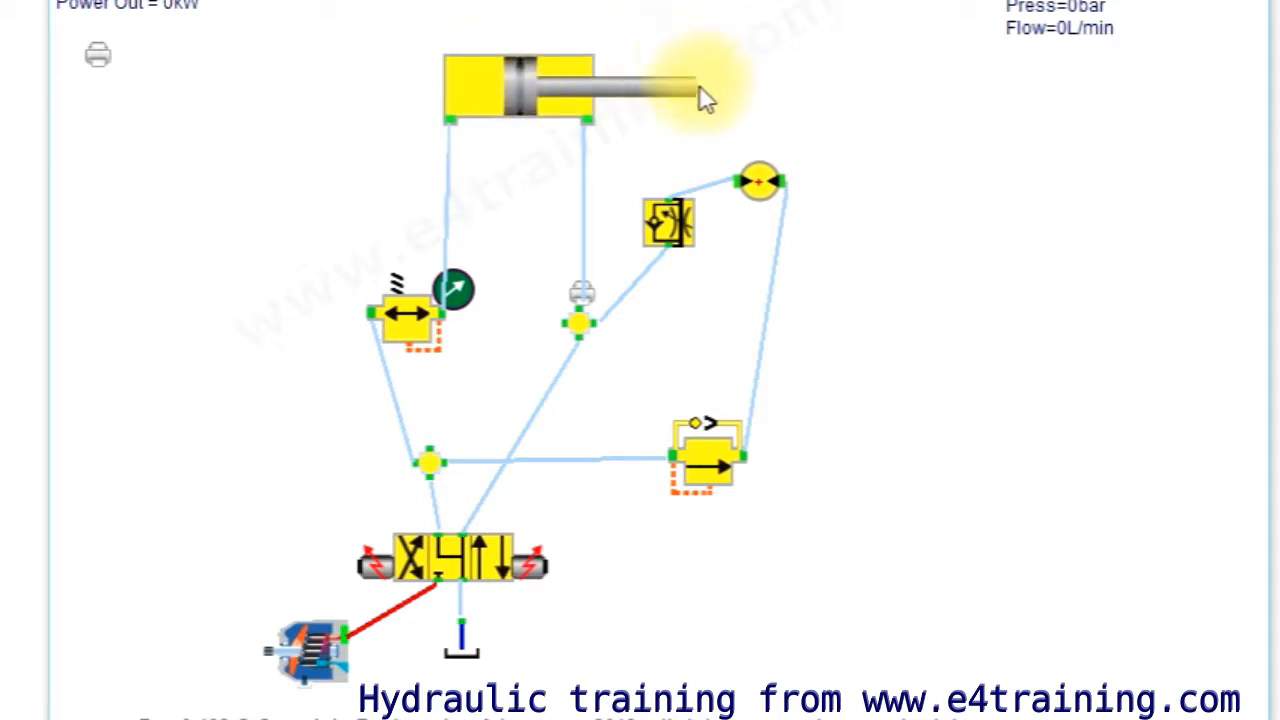
pyautogui.moveTo(544, 96)
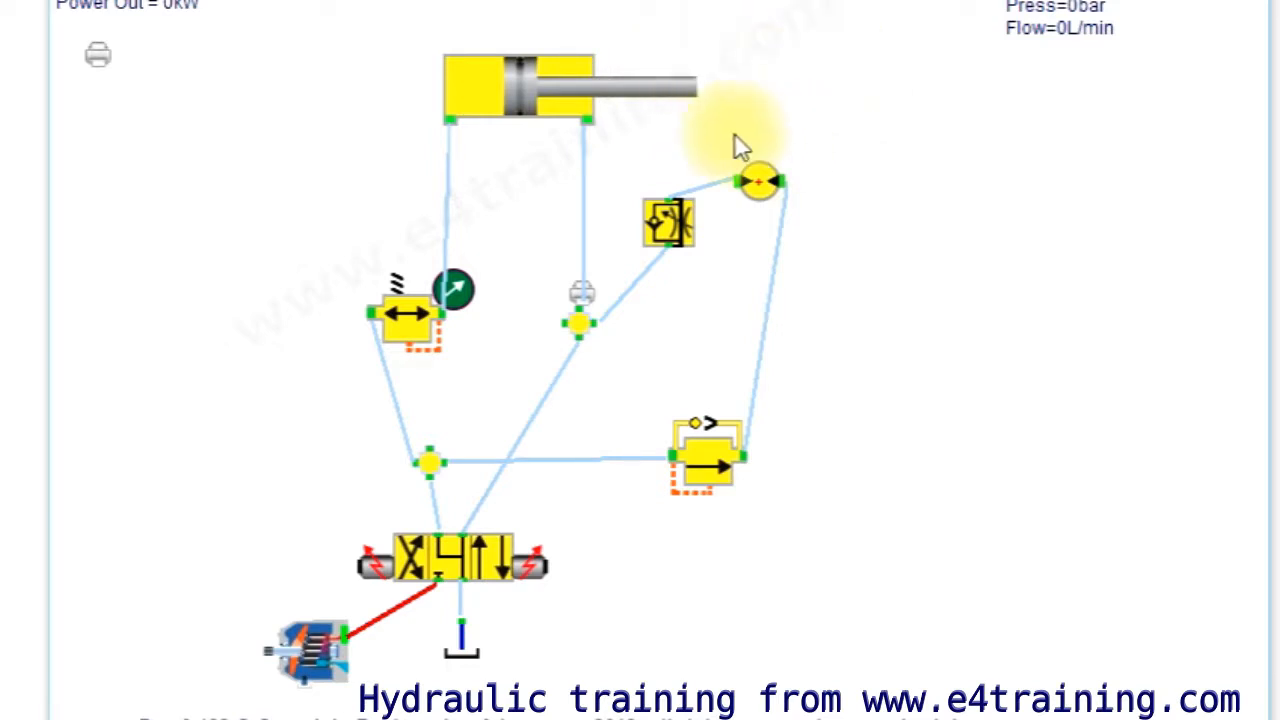
pyautogui.moveTo(672, 120)
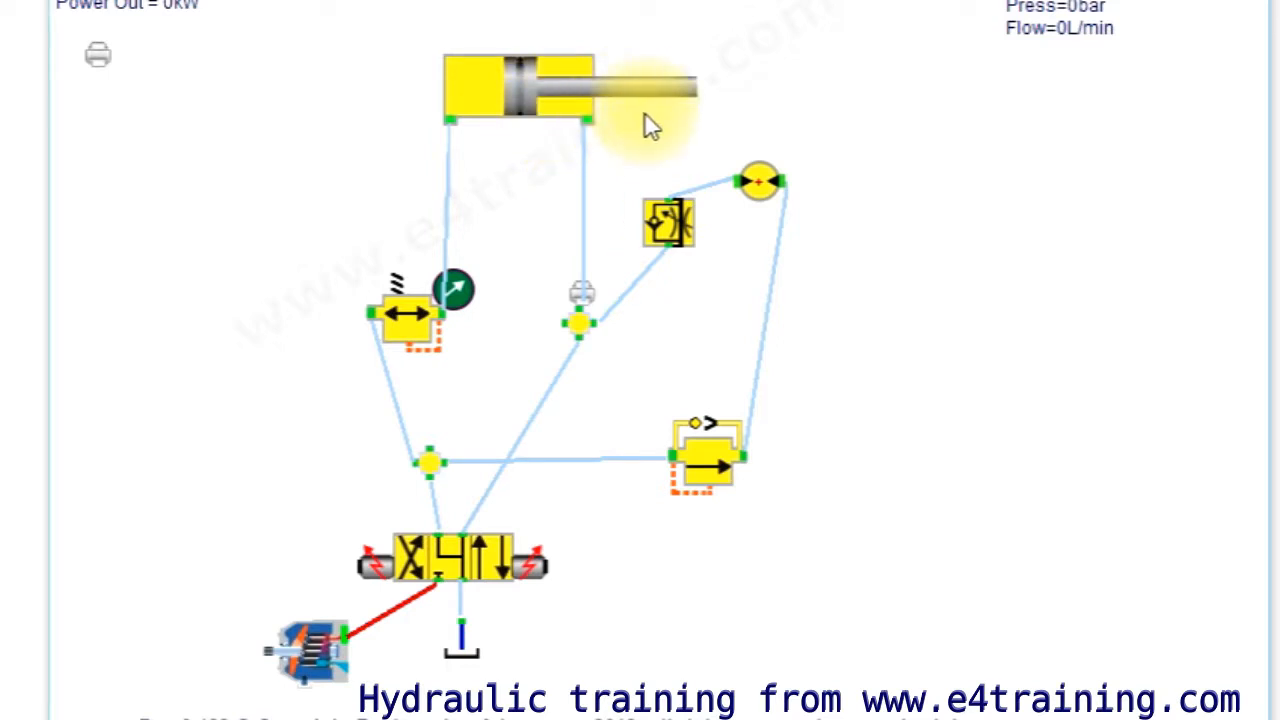
pyautogui.moveTo(780, 172)
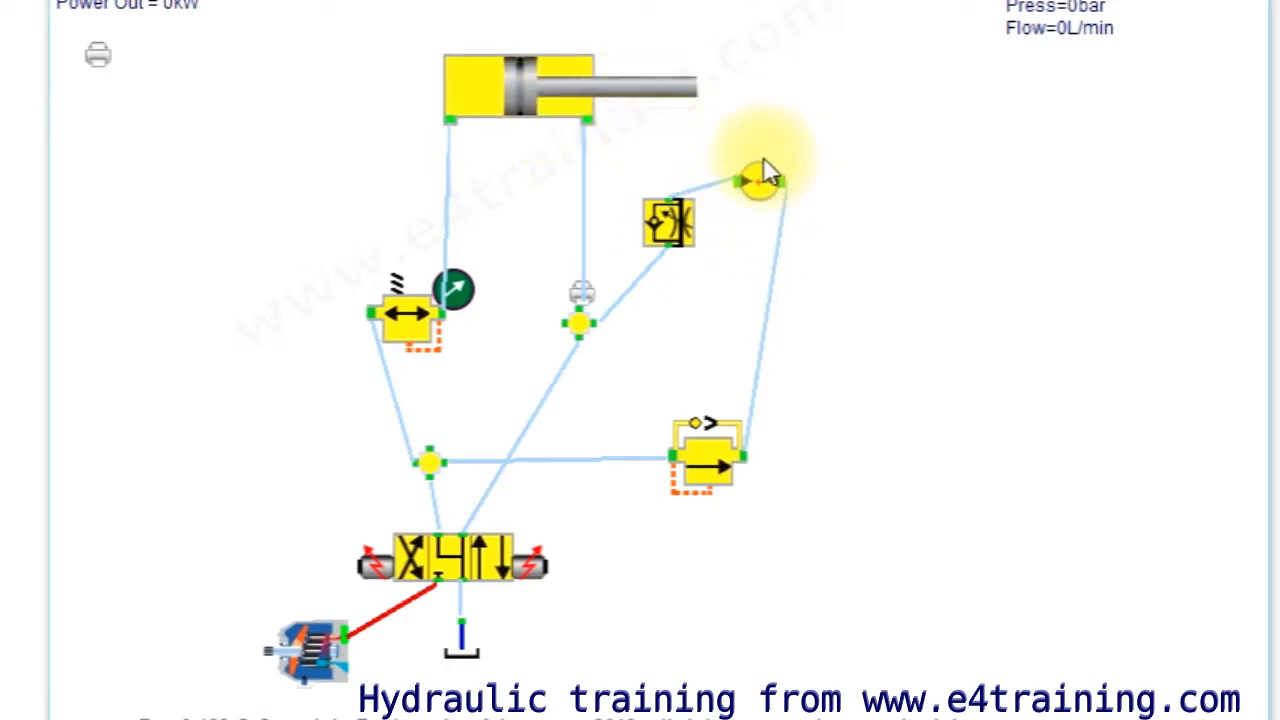
pyautogui.moveTo(848, 118)
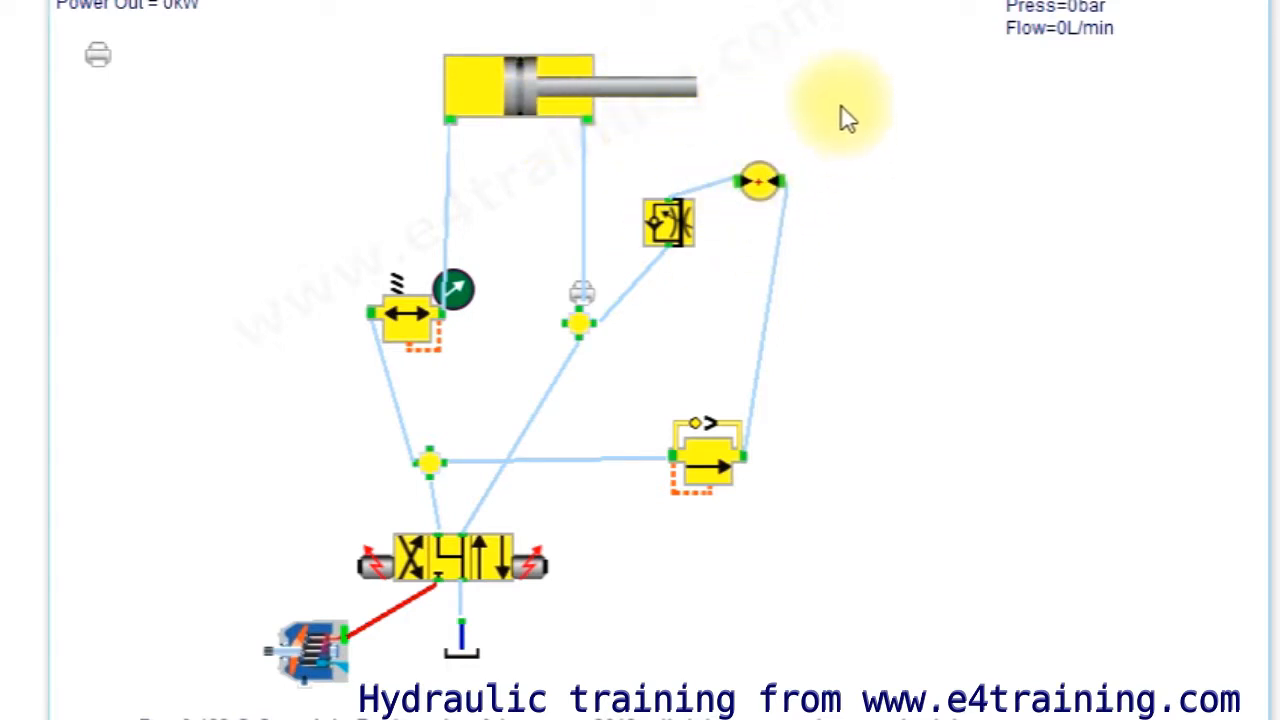
pyautogui.moveTo(616, 104)
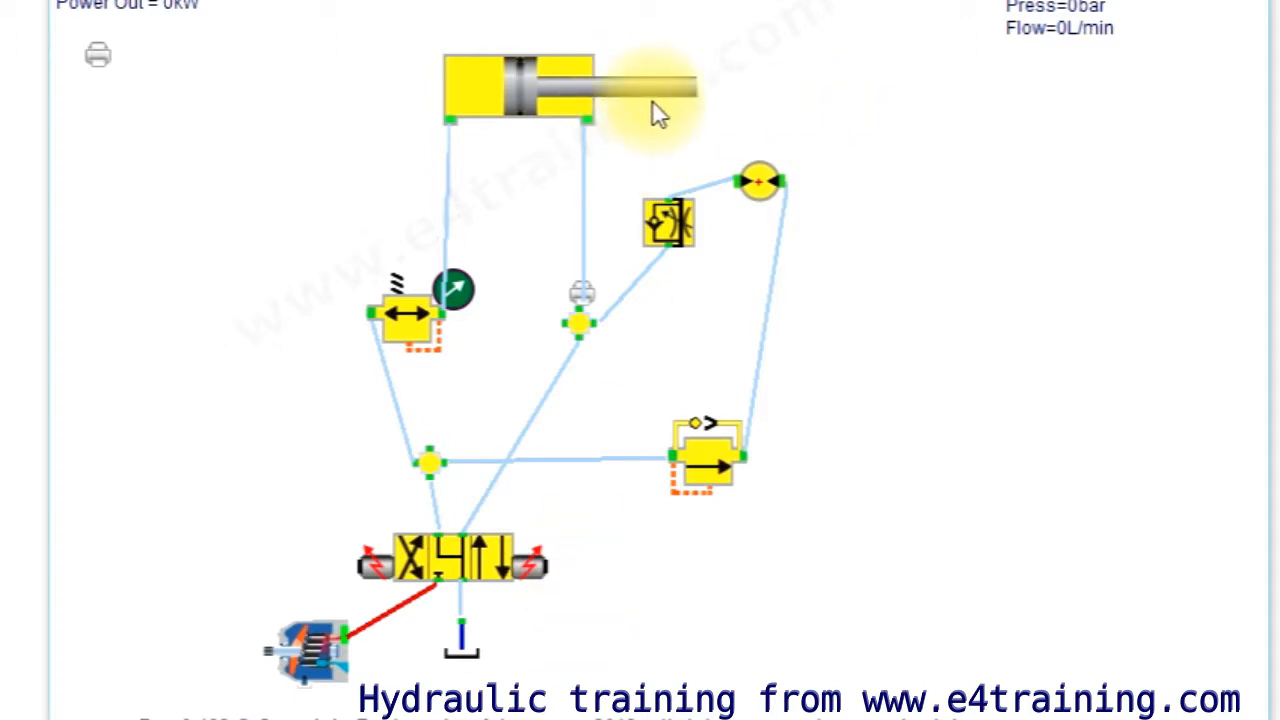
pyautogui.moveTo(688, 72)
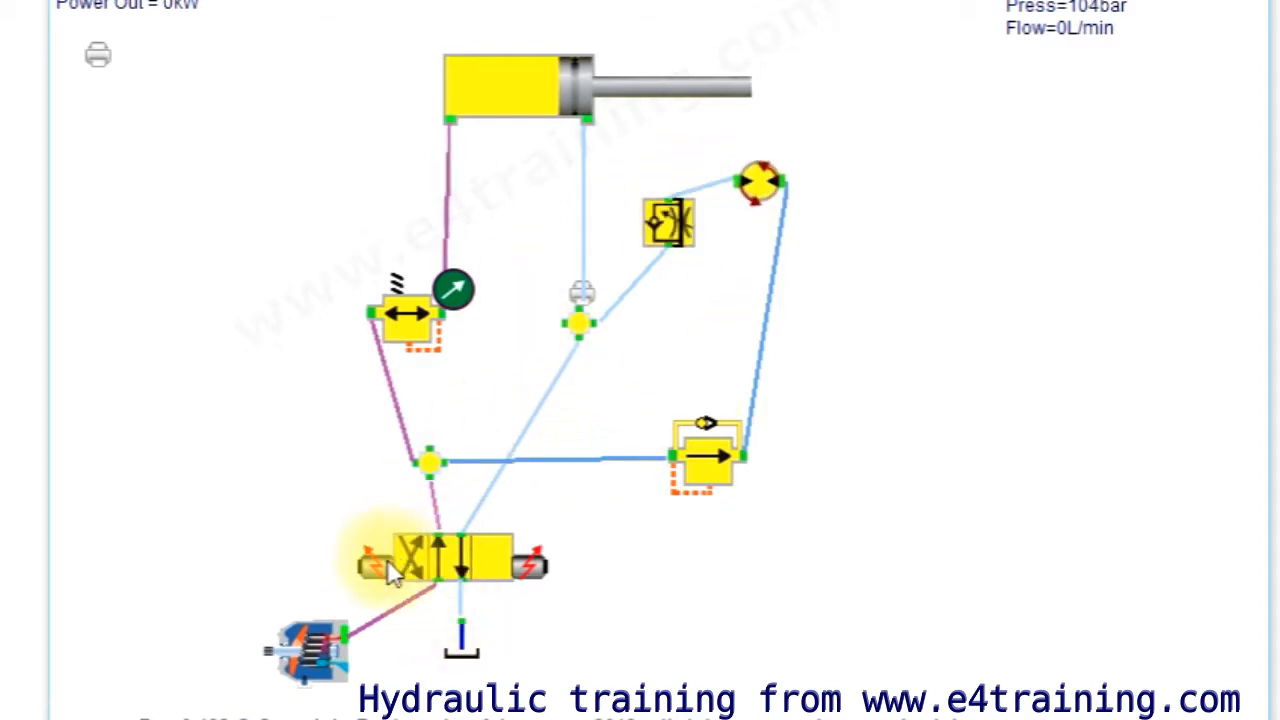
# Centre then retract the directional valve, and bring up its DCV Setup showing Closed Centre
pyautogui.click(376, 564)
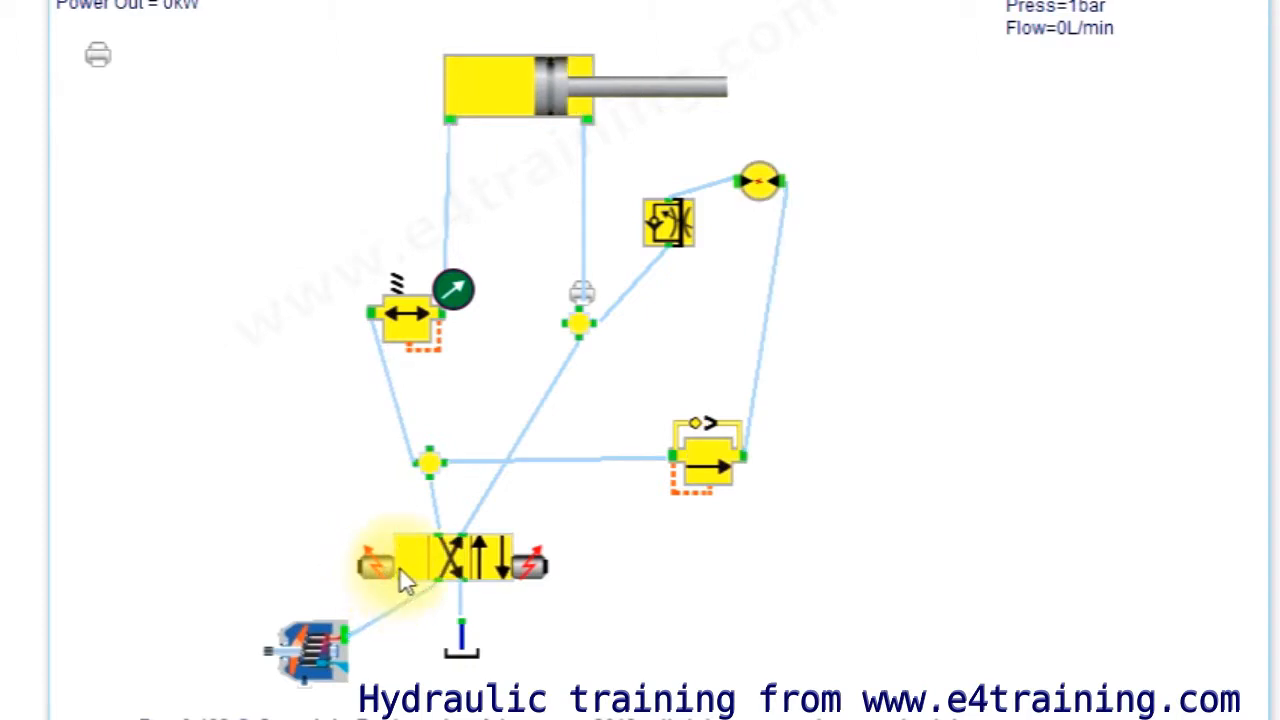
pyautogui.click(370, 564)
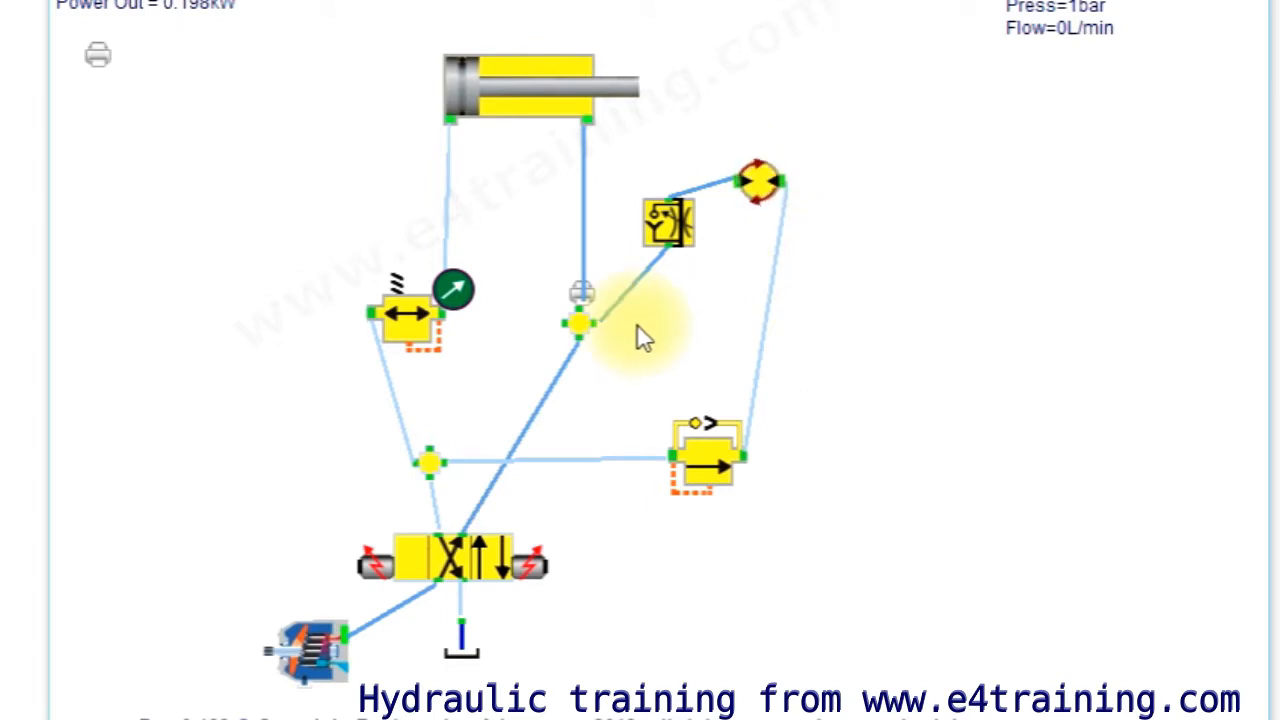
pyautogui.moveTo(720, 360)
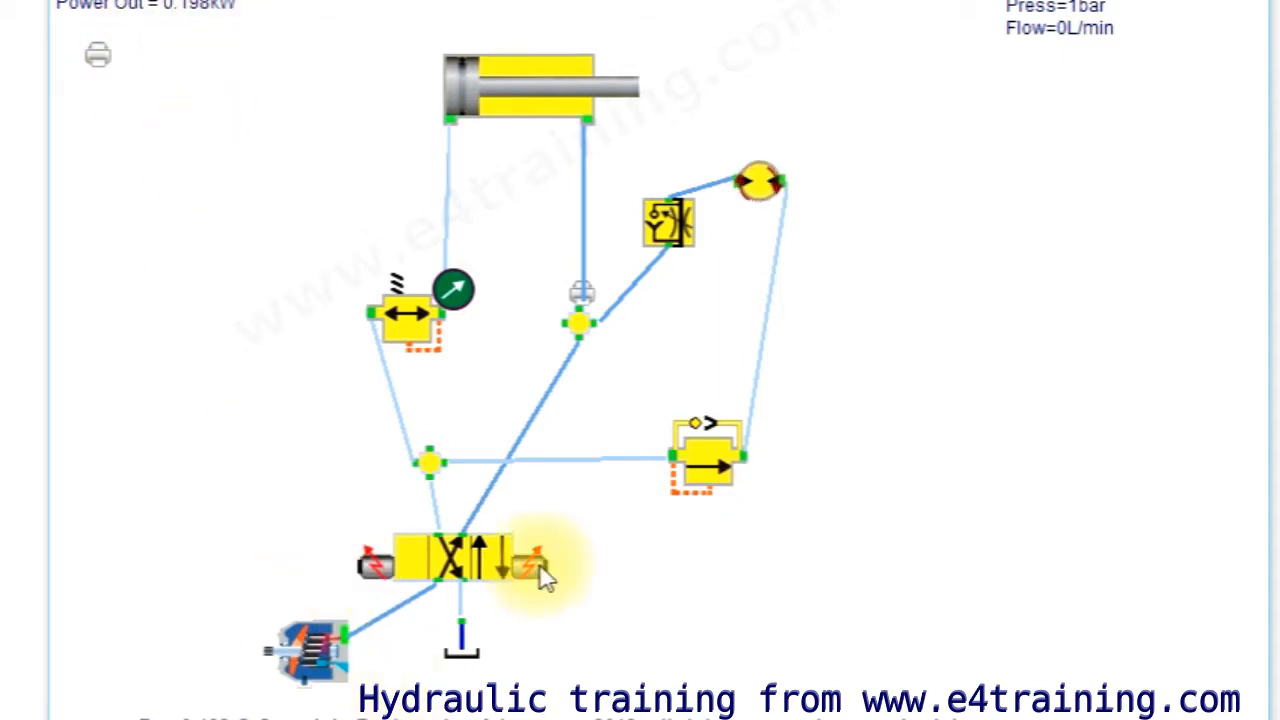
pyautogui.click(524, 560)
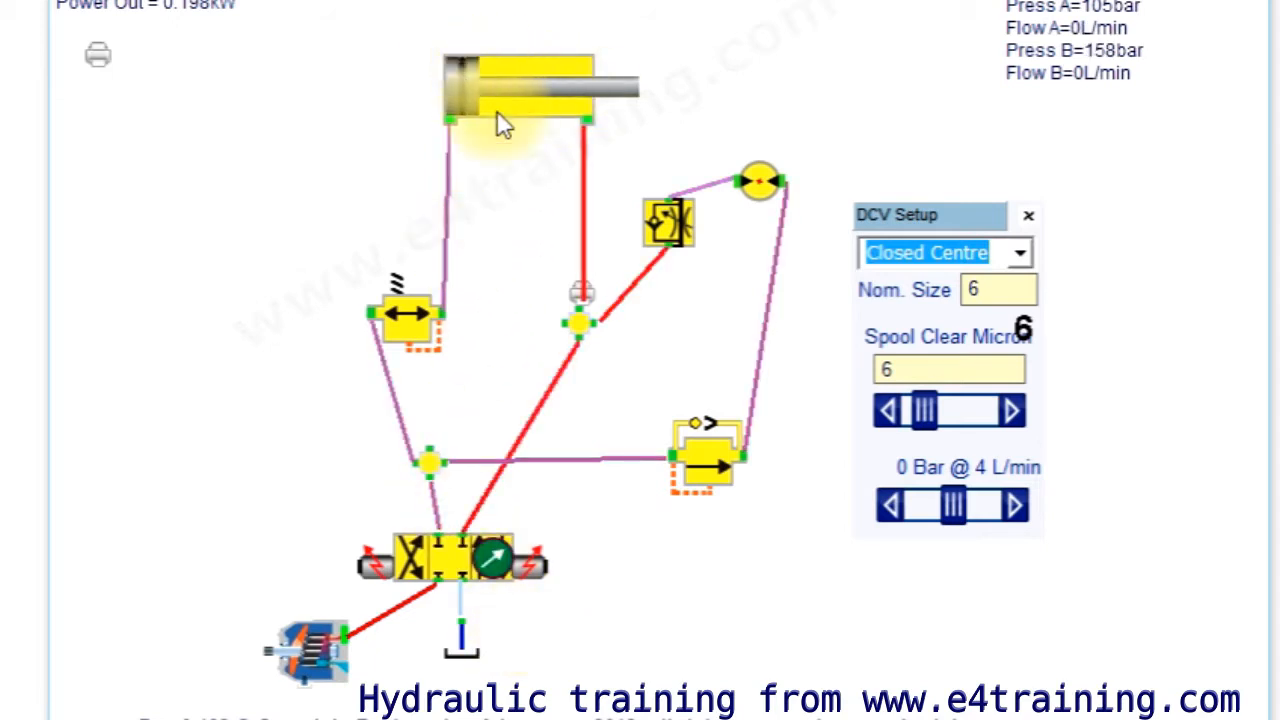
# Shift the valve to extend the clamp, then let it return to closed centre holding pressure
pyautogui.click(376, 564)
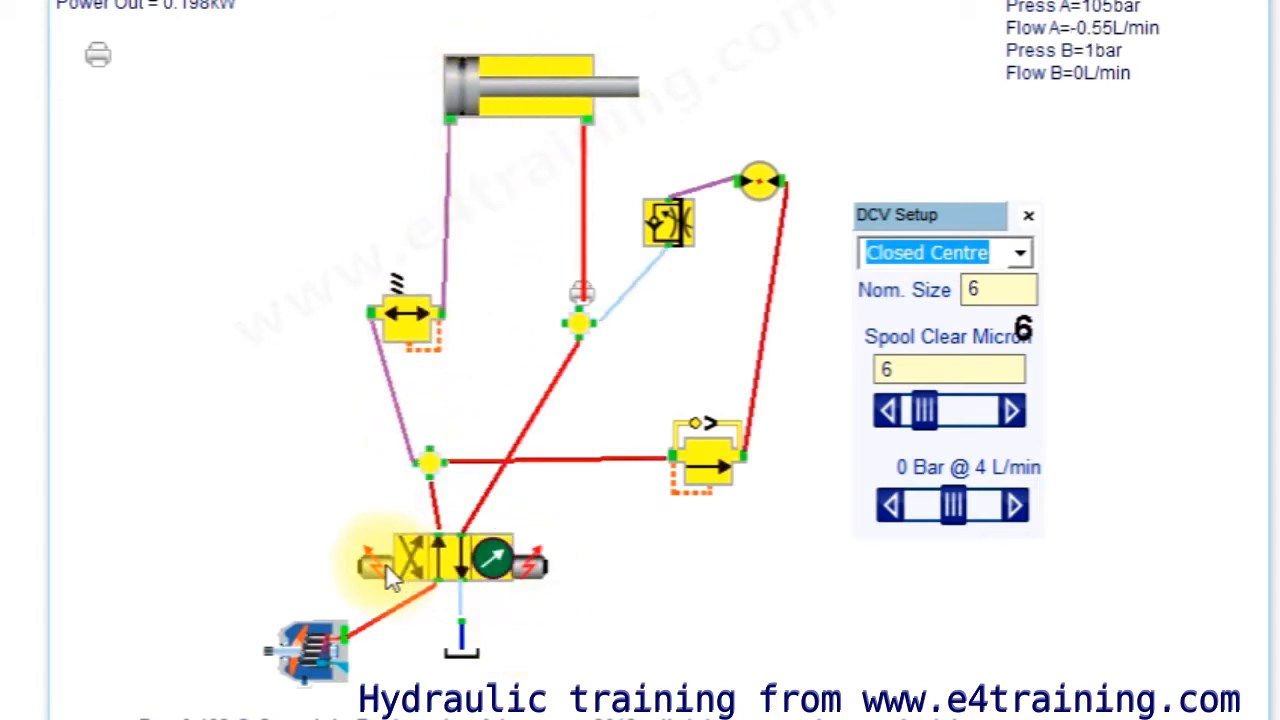
pyautogui.click(372, 568)
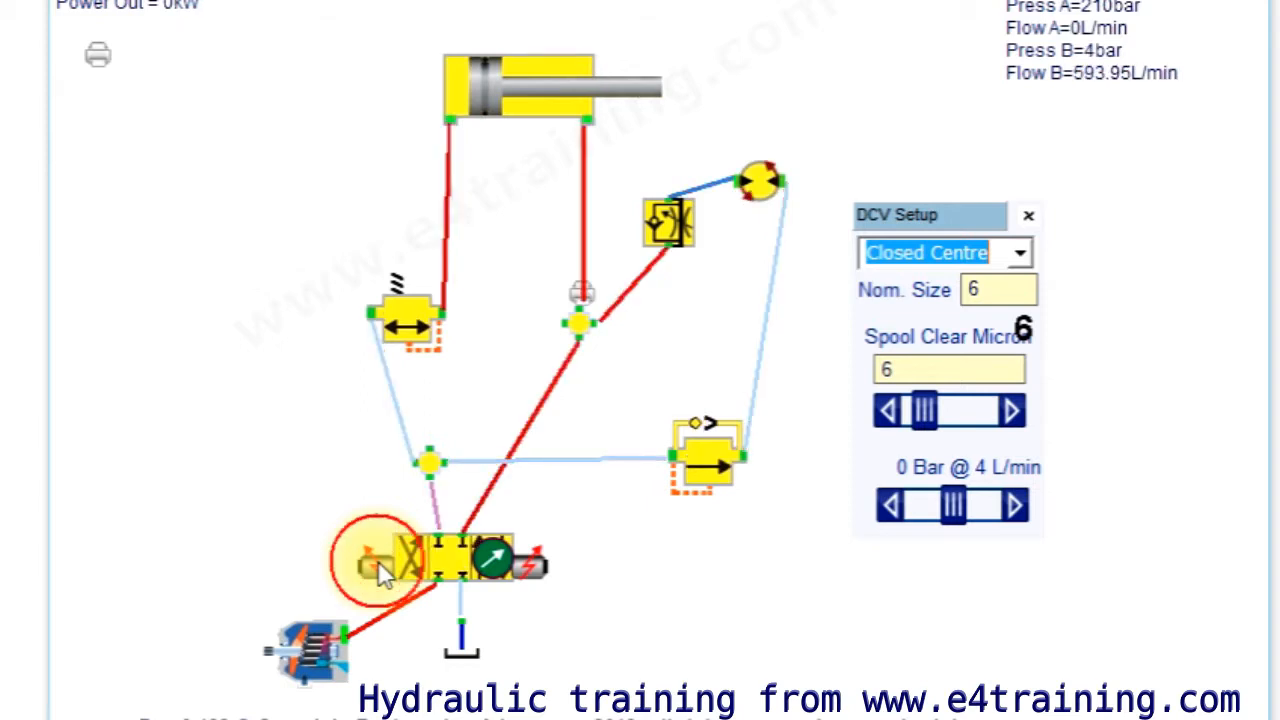
pyautogui.click(370, 562)
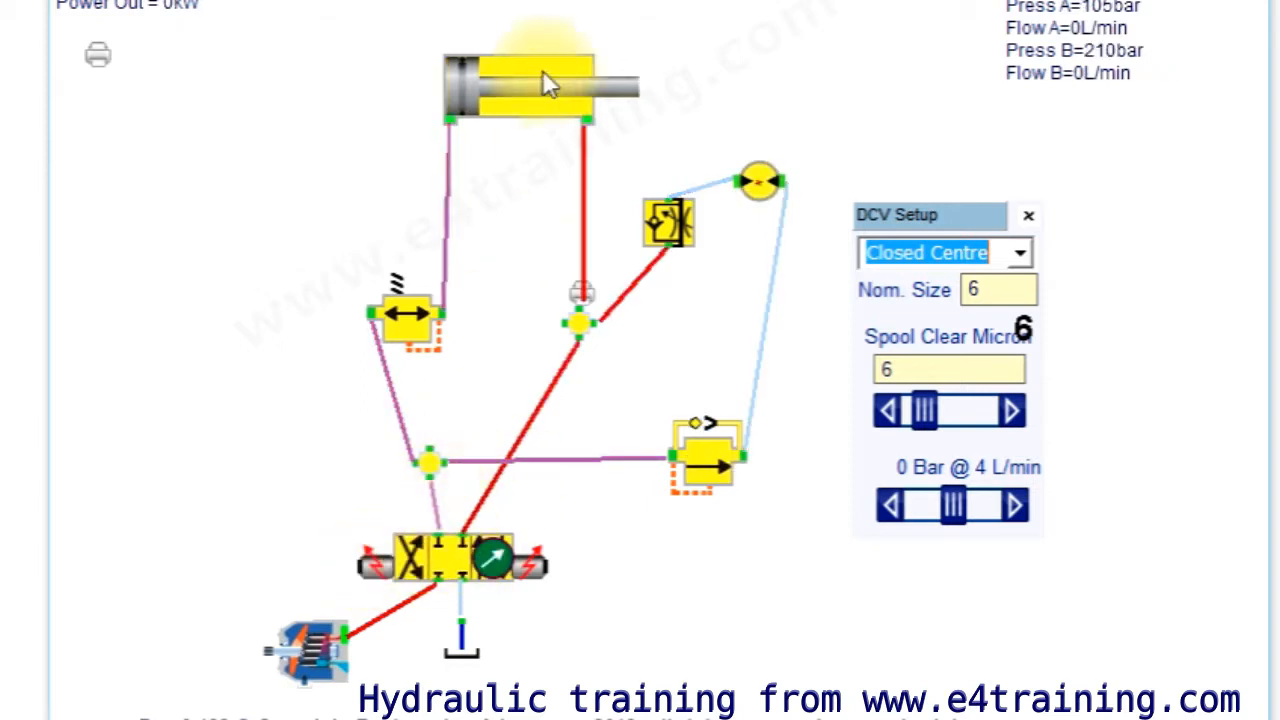
pyautogui.moveTo(480, 500)
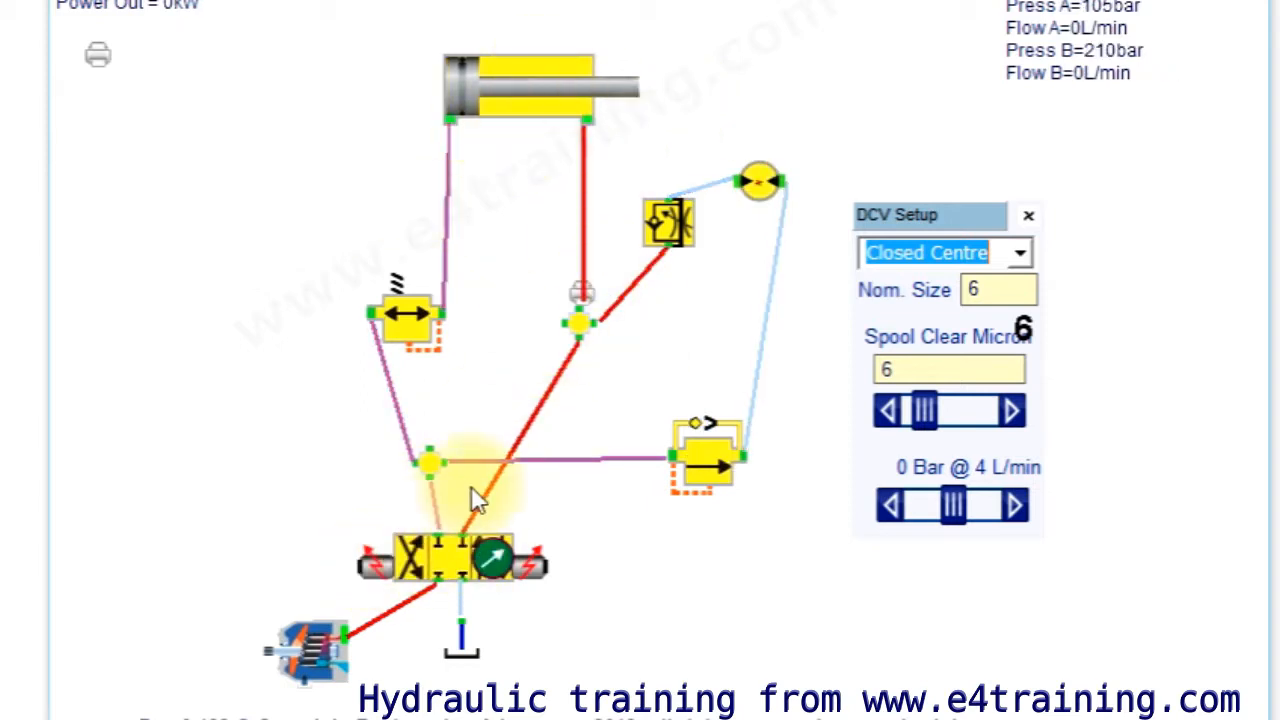
pyautogui.moveTo(544, 98)
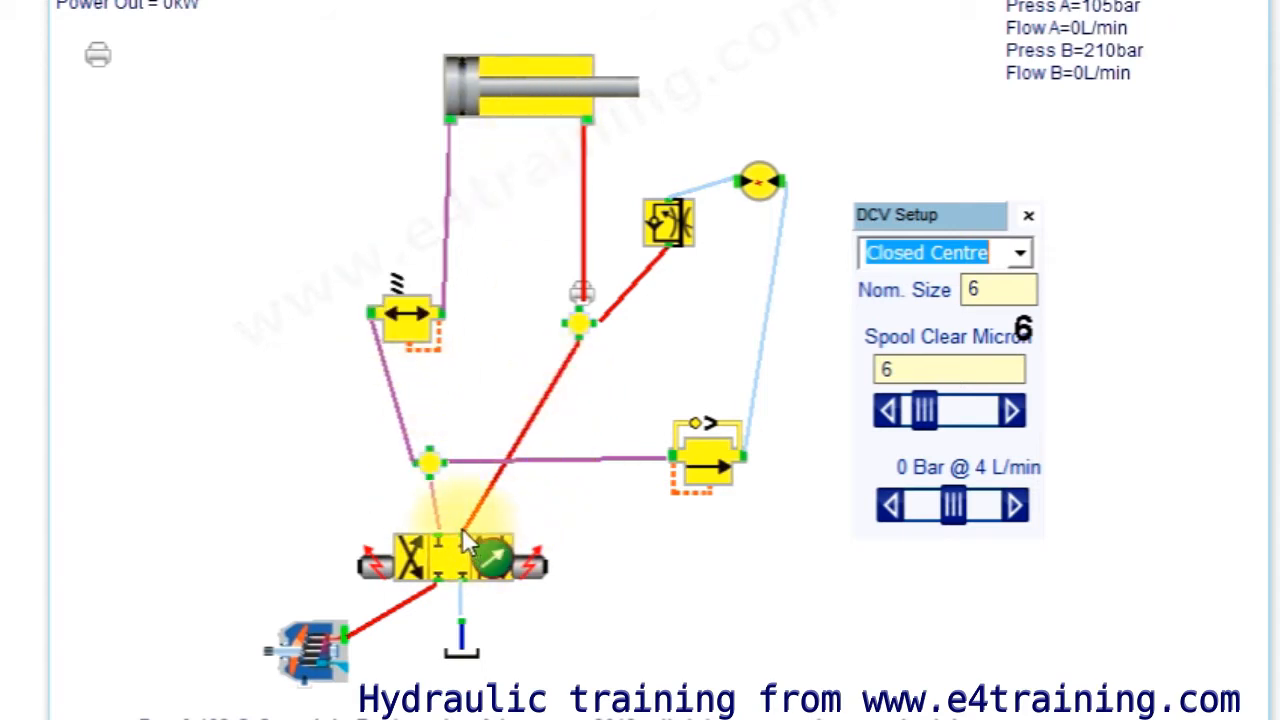
pyautogui.moveTo(470, 536)
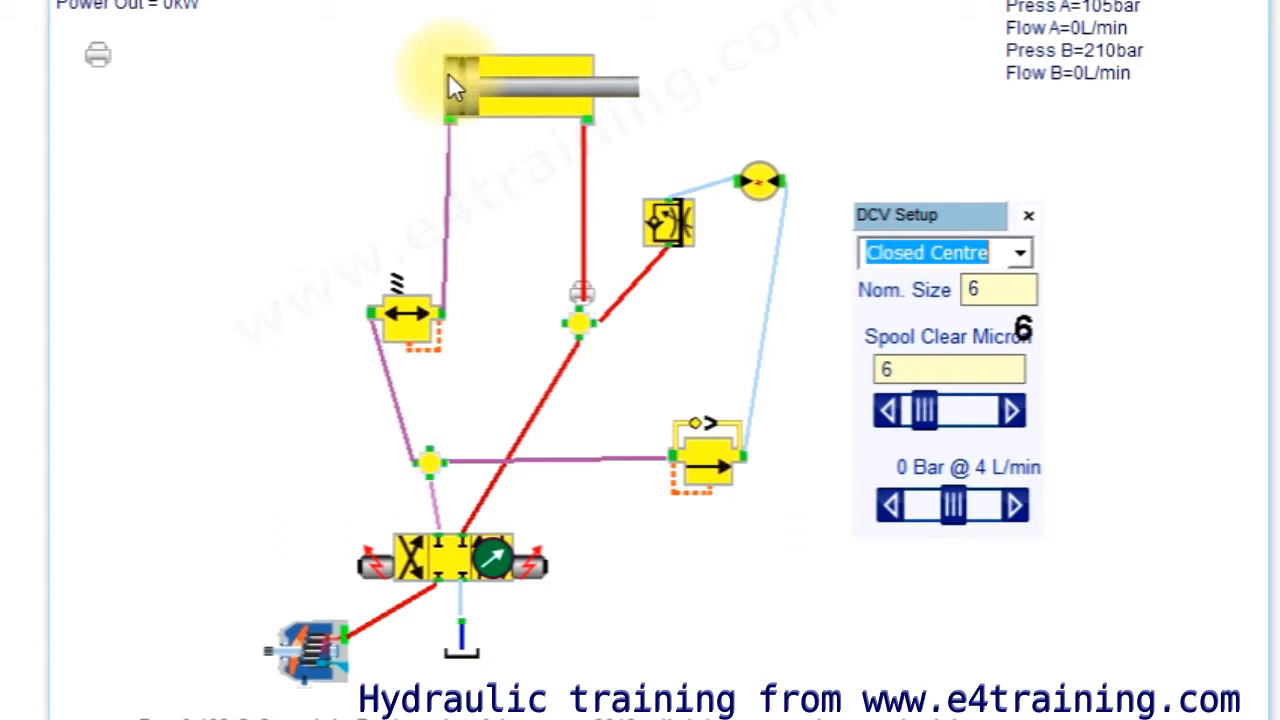
pyautogui.moveTo(600, 90)
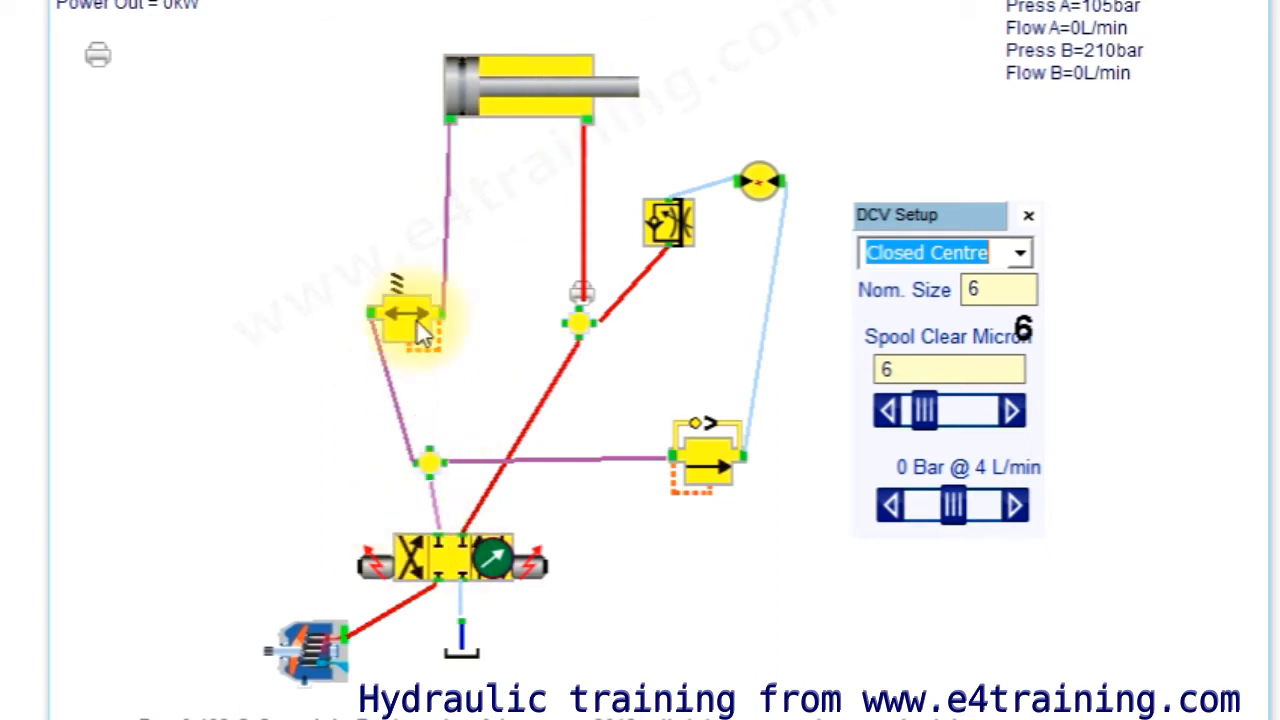
pyautogui.moveTo(292, 490)
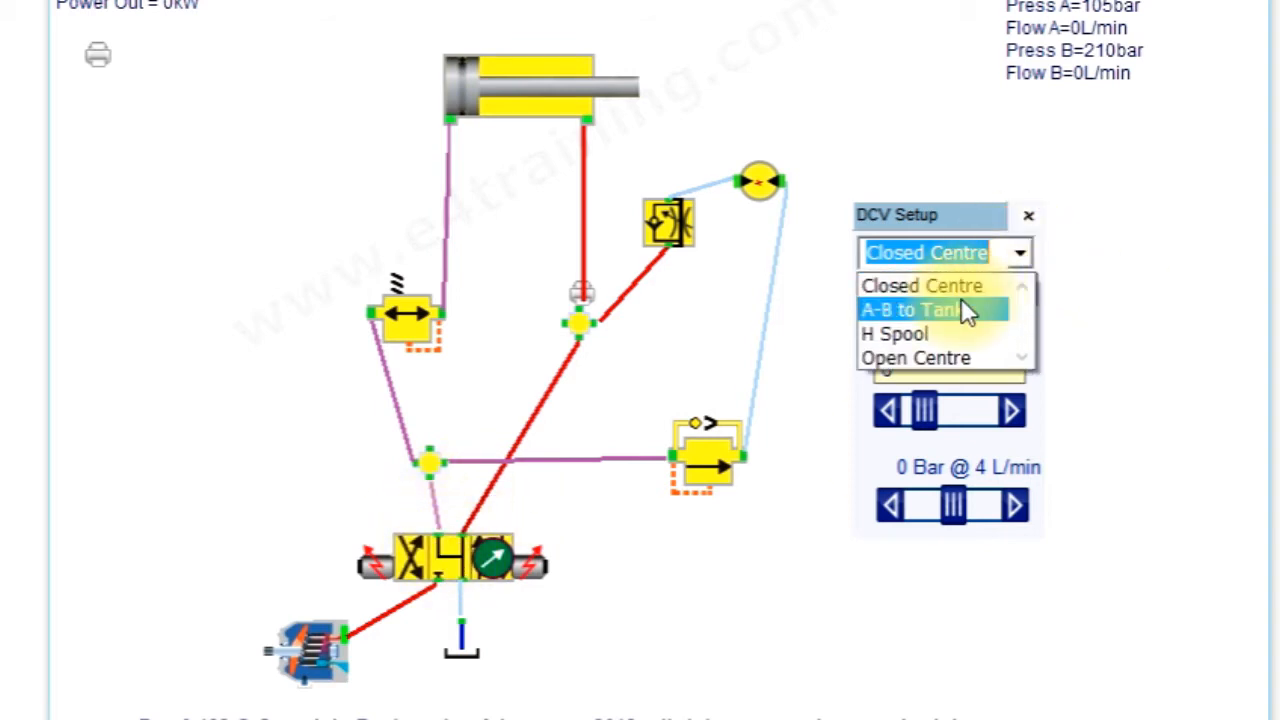
# Set the valve's centre condition to A-B to Tank so the clamp pressure drains
pyautogui.click(920, 308)
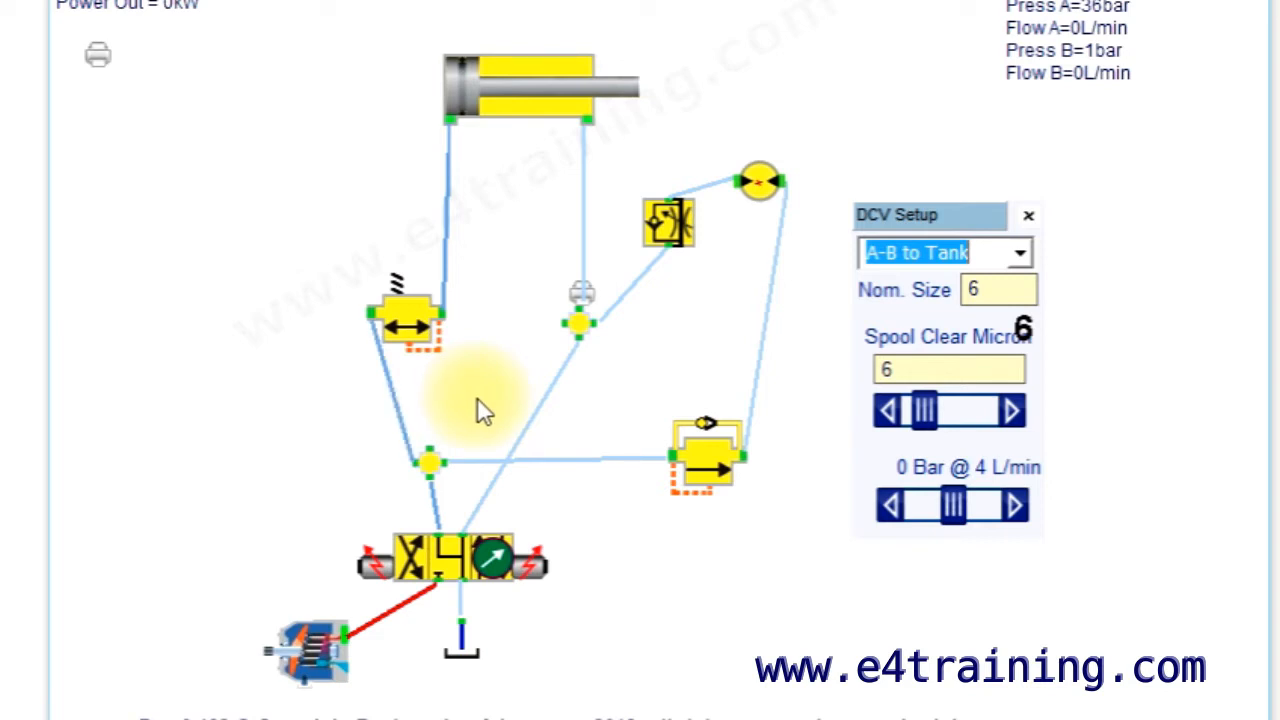
pyautogui.moveTo(504, 510)
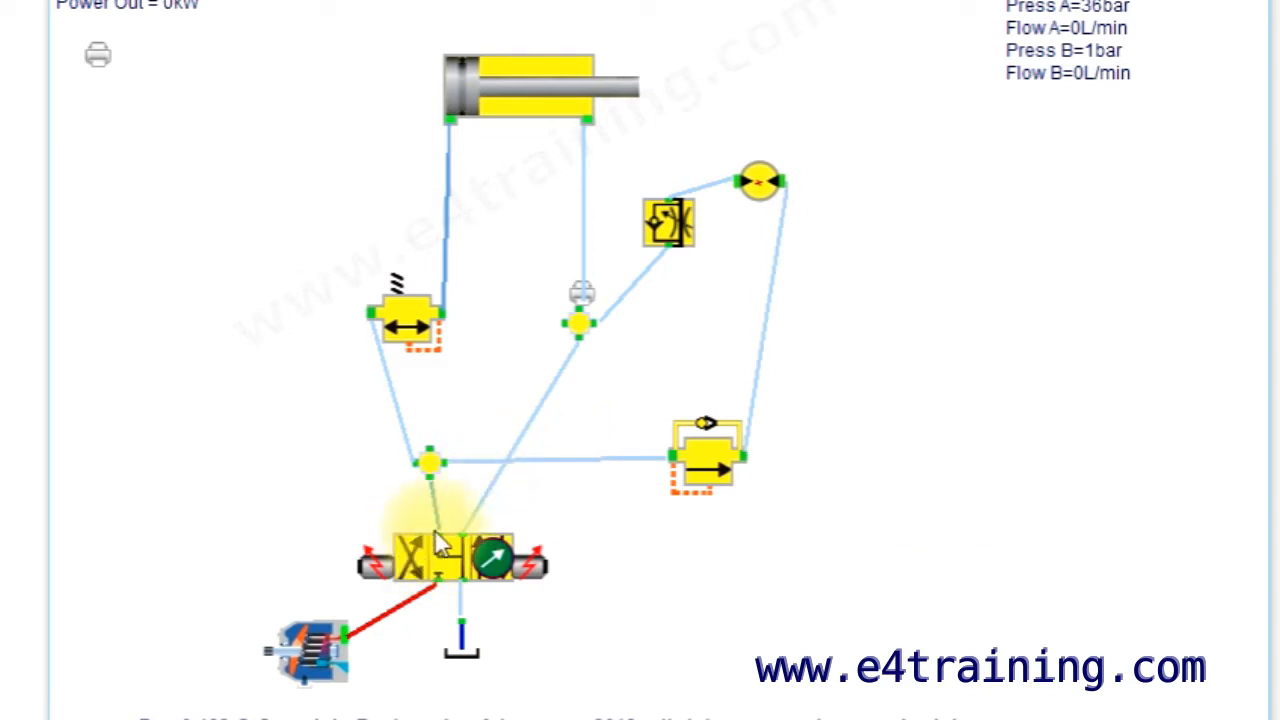
pyautogui.click(456, 568)
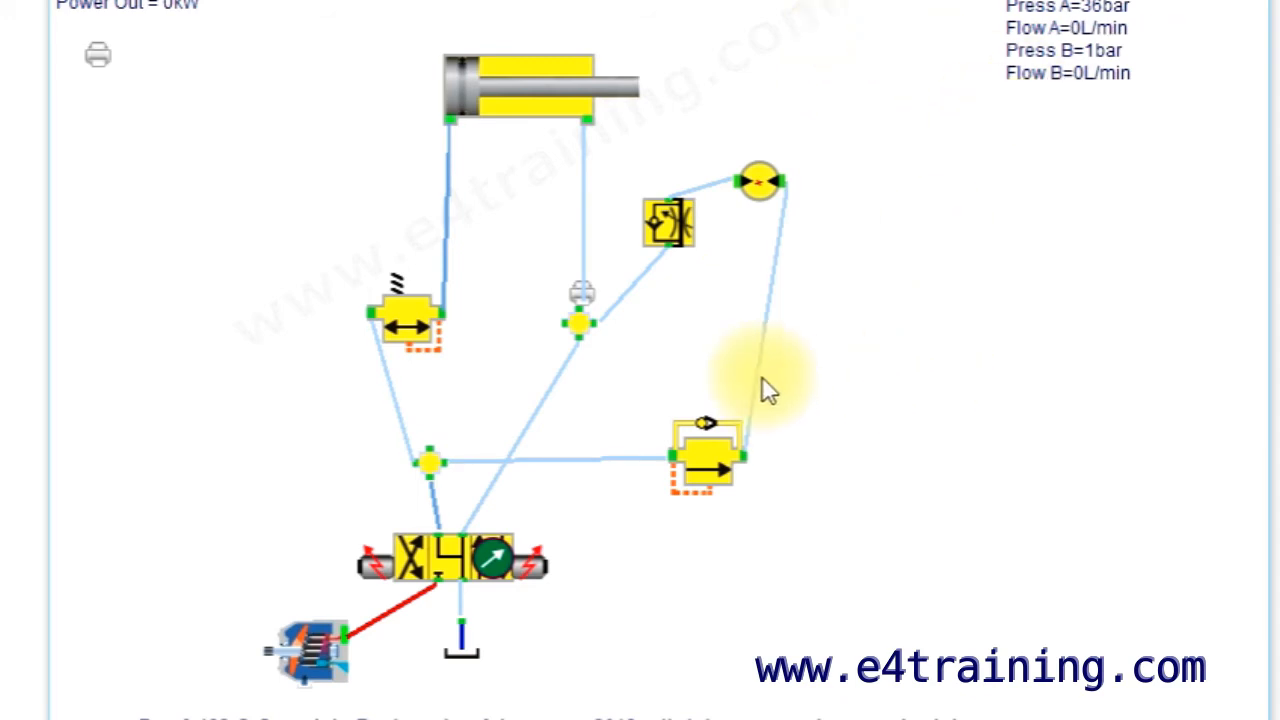
pyautogui.moveTo(870, 220)
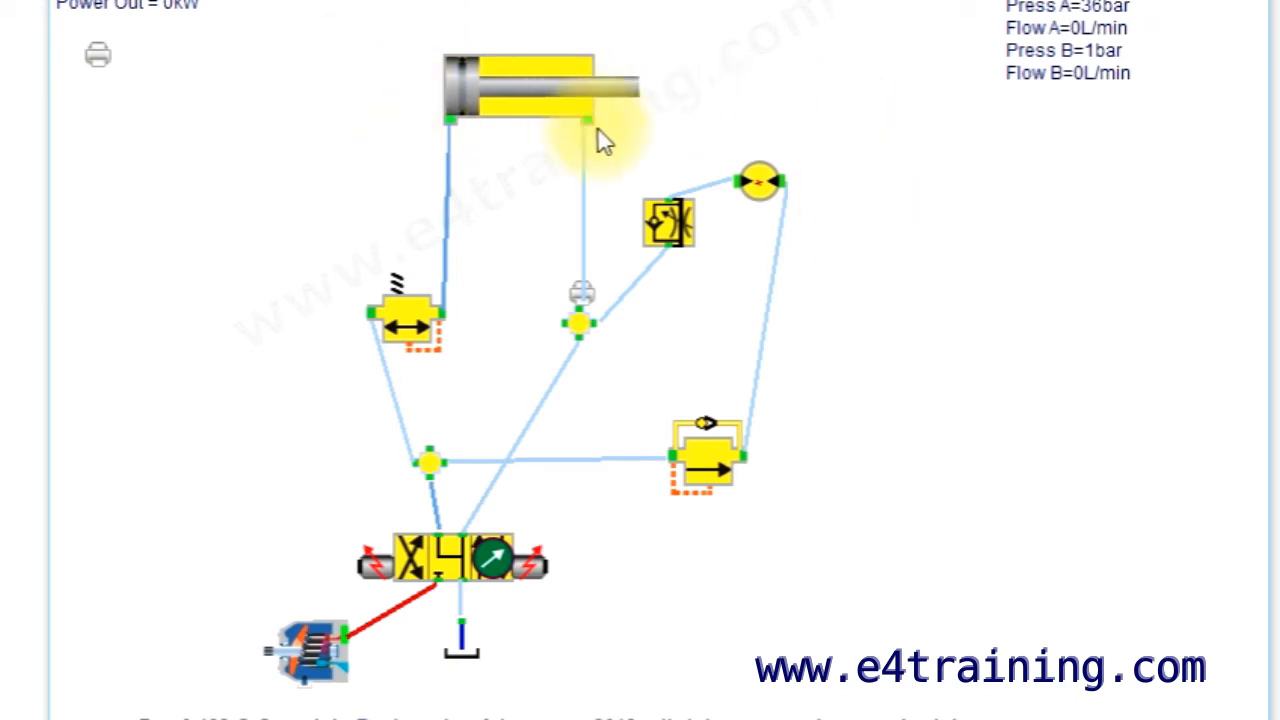
pyautogui.moveTo(1000, 112)
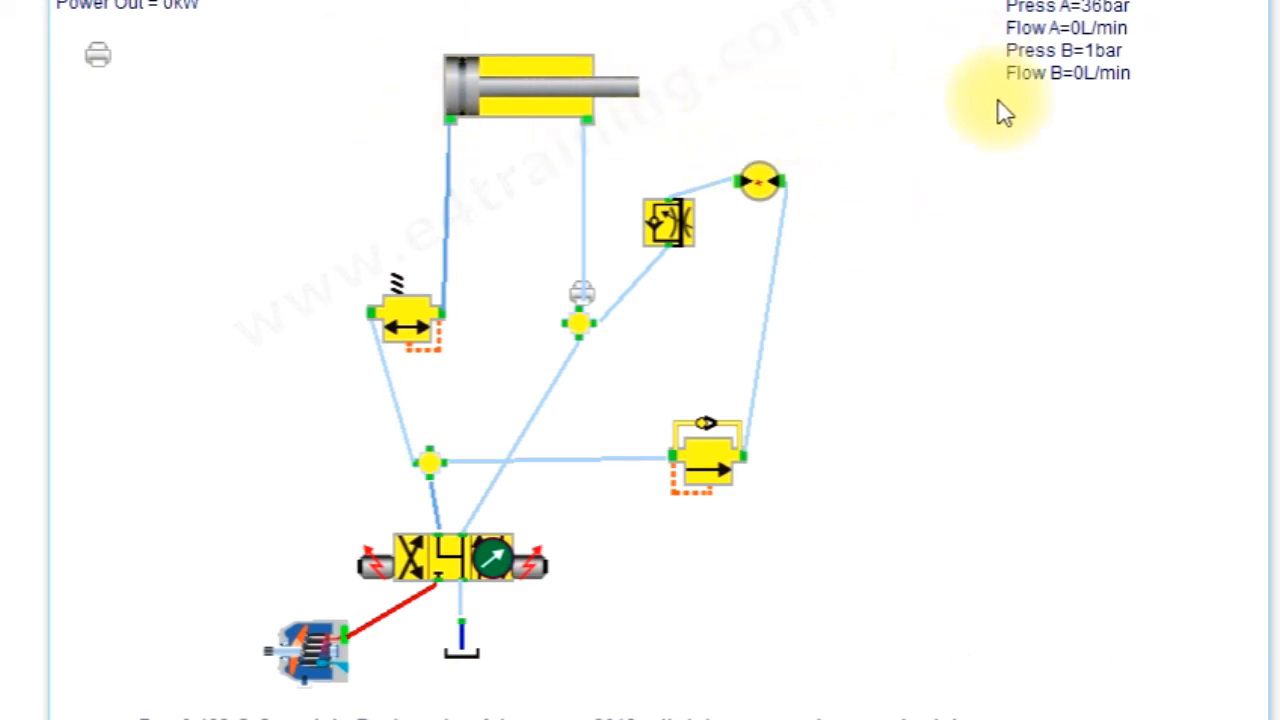
pyautogui.moveTo(760, 550)
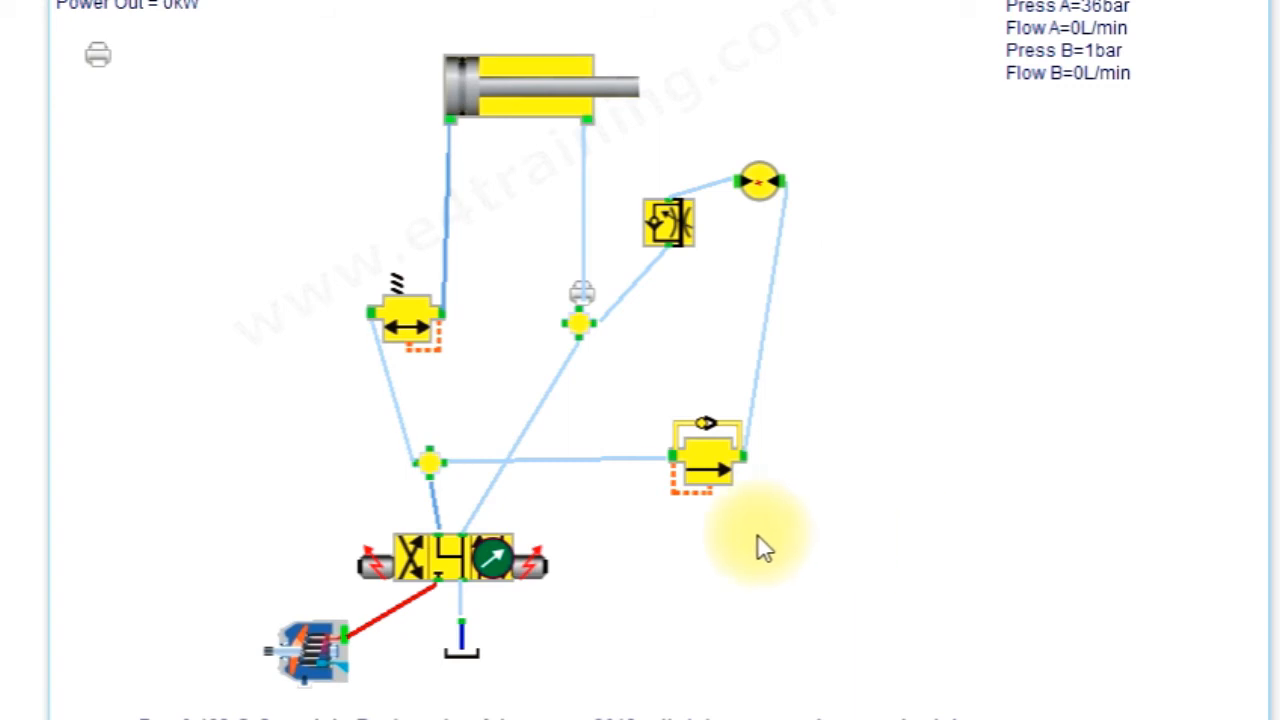
pyautogui.moveTo(910, 344)
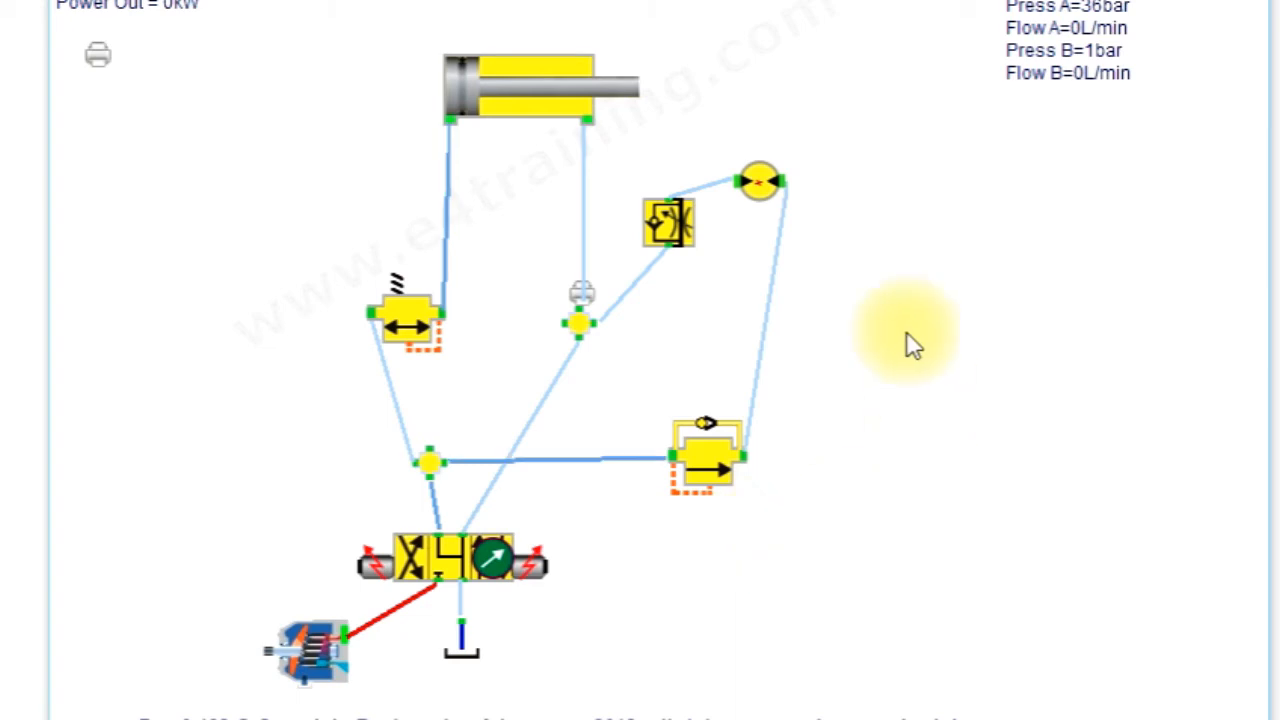
pyautogui.moveTo(922, 282)
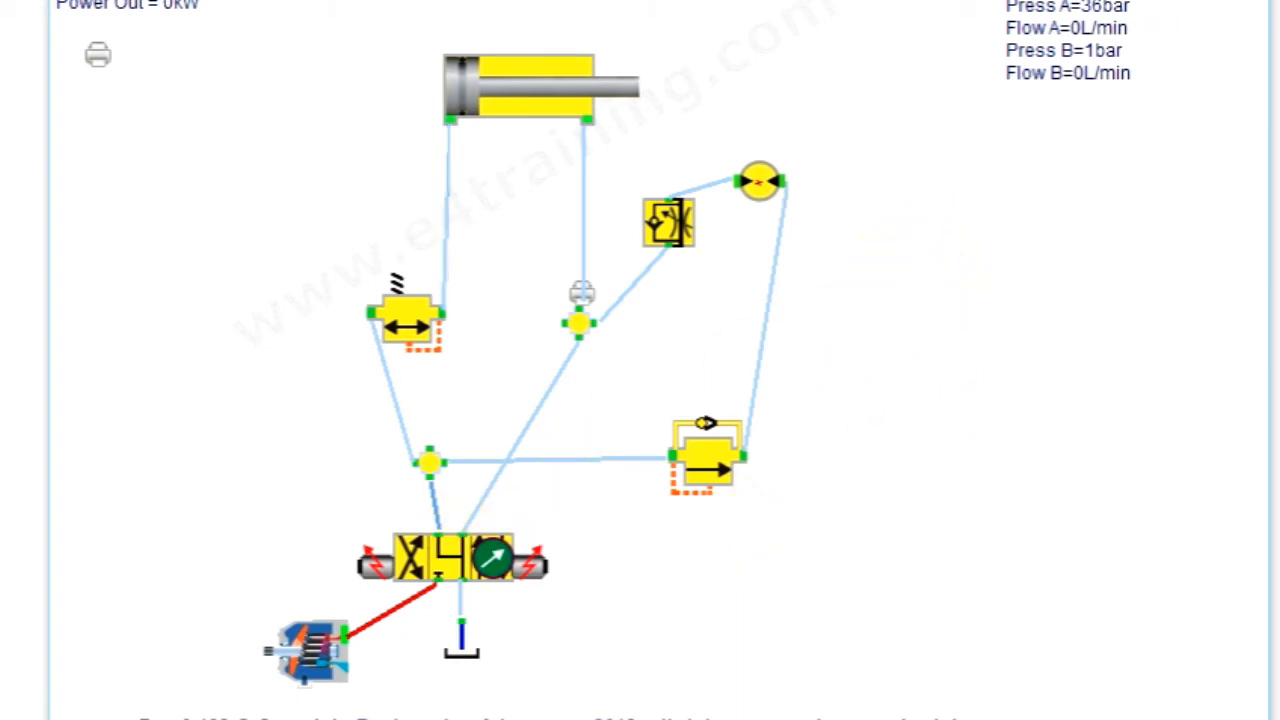
pyautogui.scroll(-3)
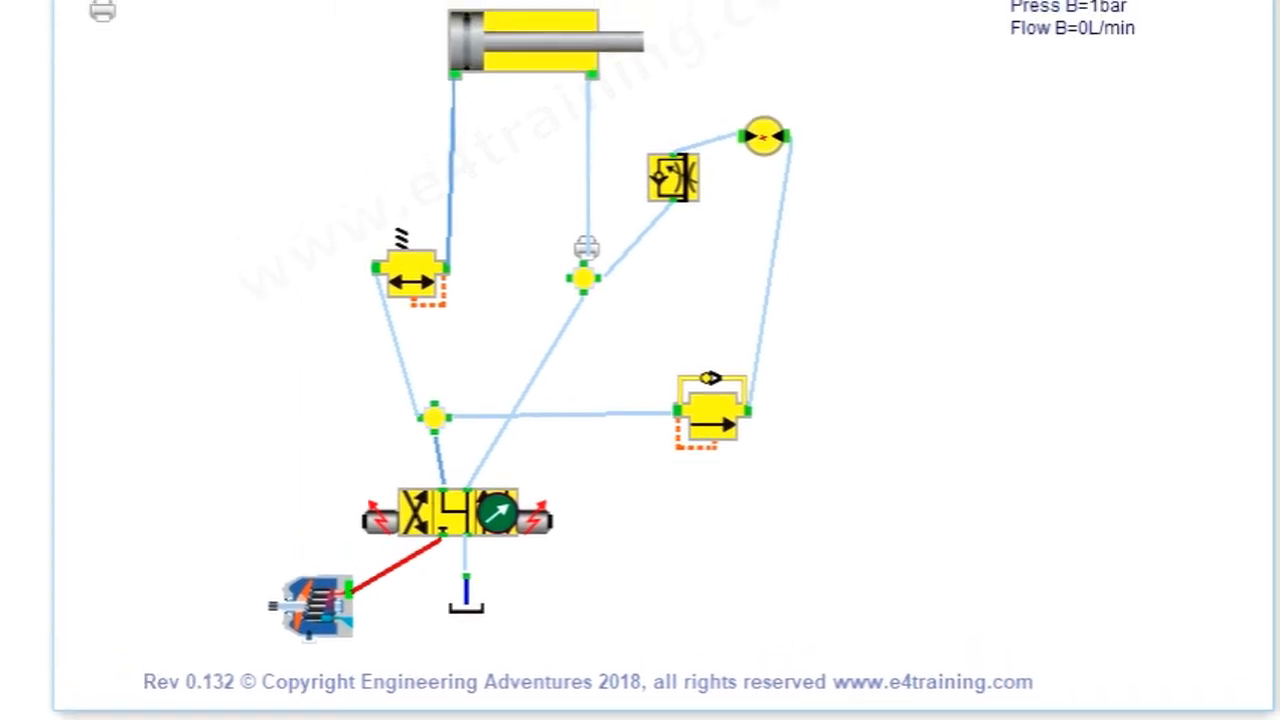